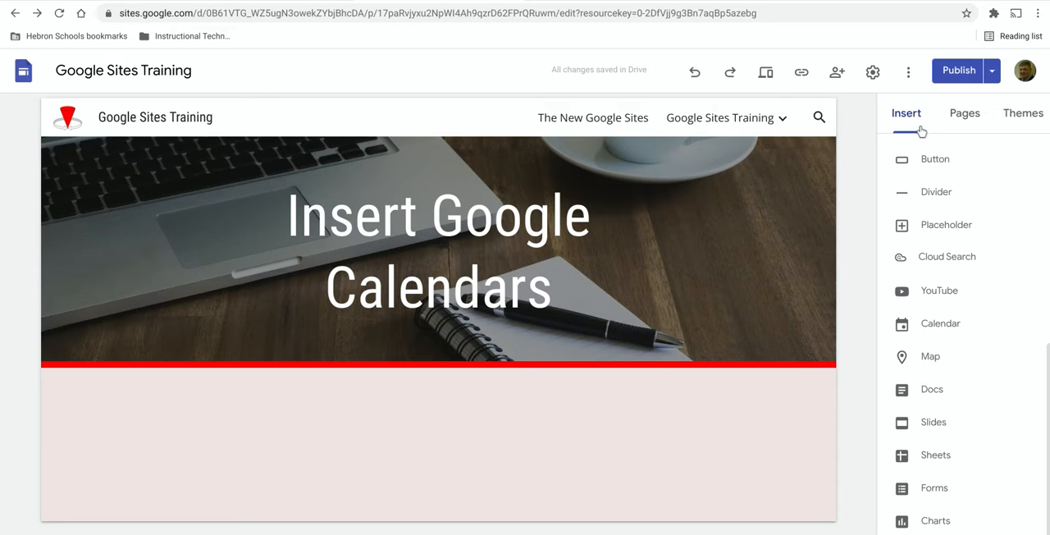
mouse_move(940, 324)
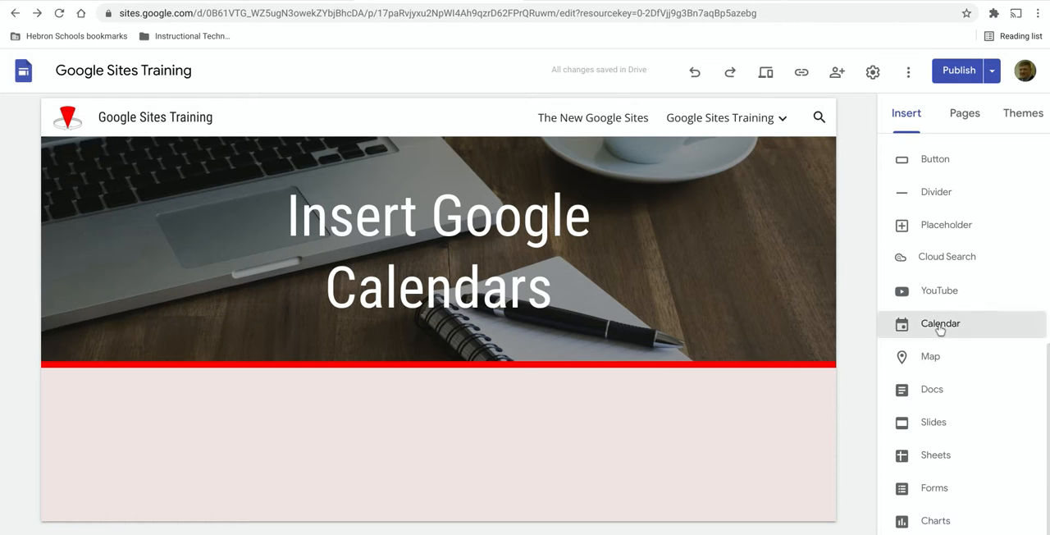
Step: Bring up the calendar picker listing calendars available to embed
click(940, 323)
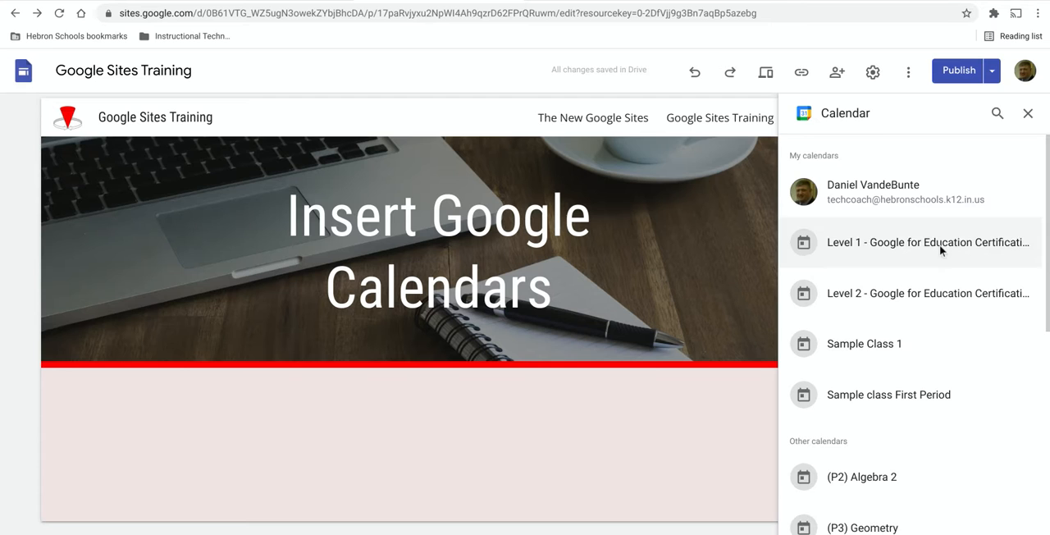
Step: Embed the 'Level 1 - Google for Education Certification Level 1' calendar and enlarge it
click(928, 242)
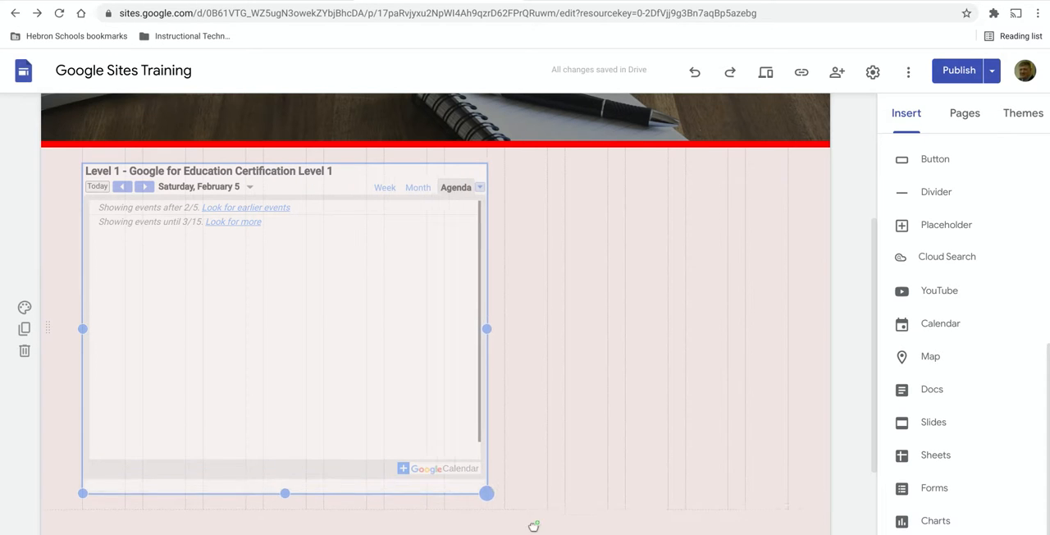
drag(486, 329, 558, 330)
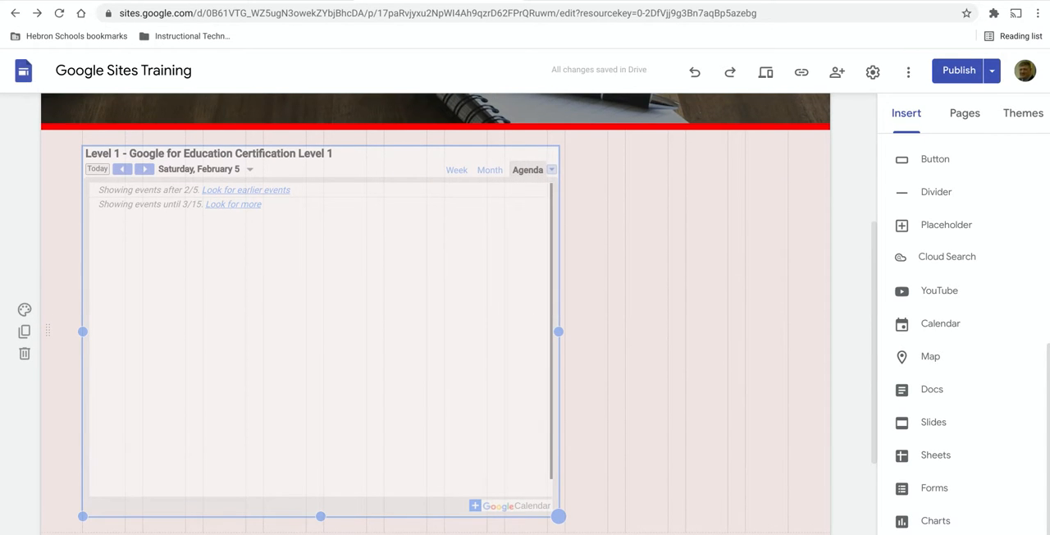
click(320, 328)
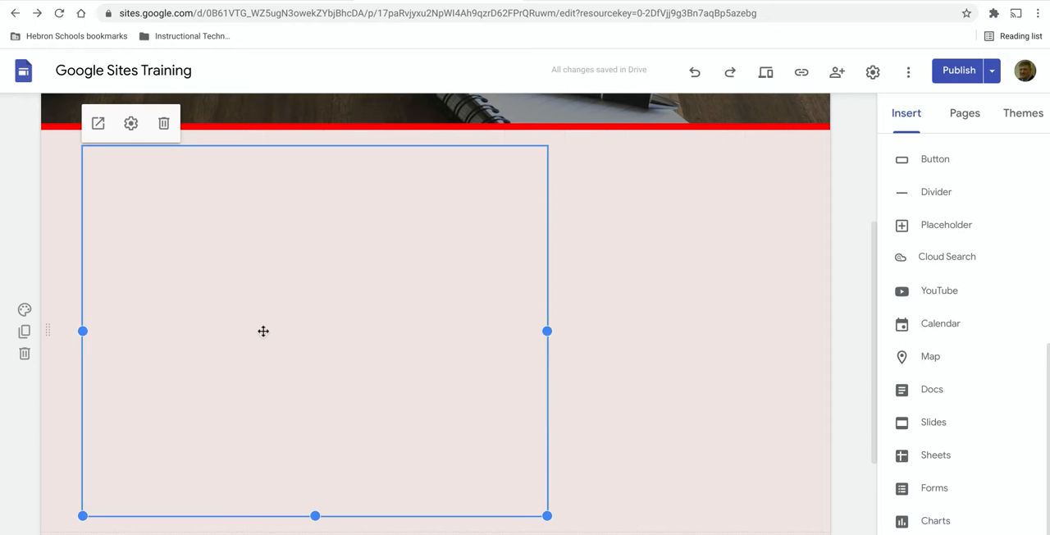
Step: Switch the embedded calendar's View Mode from Agenda to Month and confirm the settings
click(131, 123)
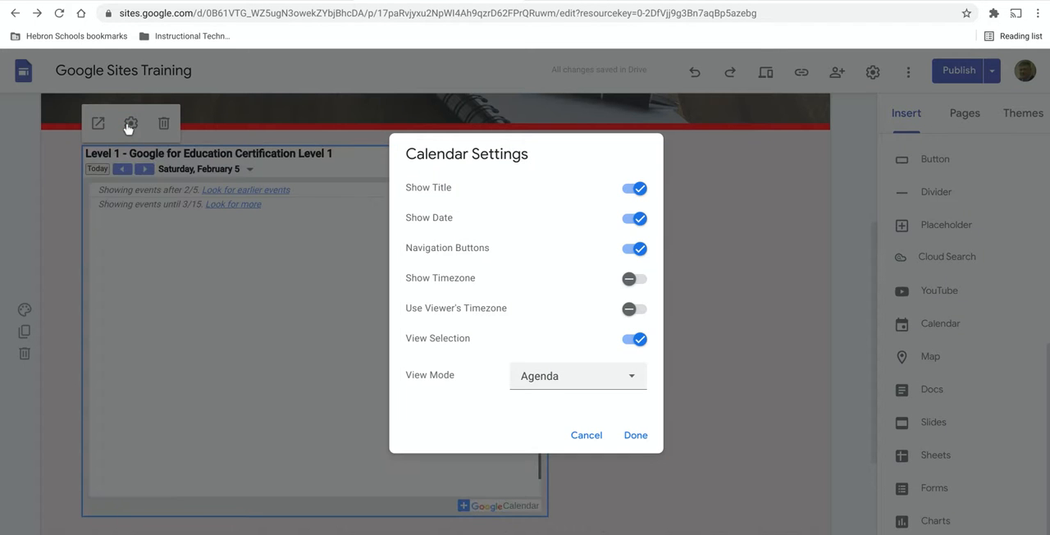
mouse_move(479, 190)
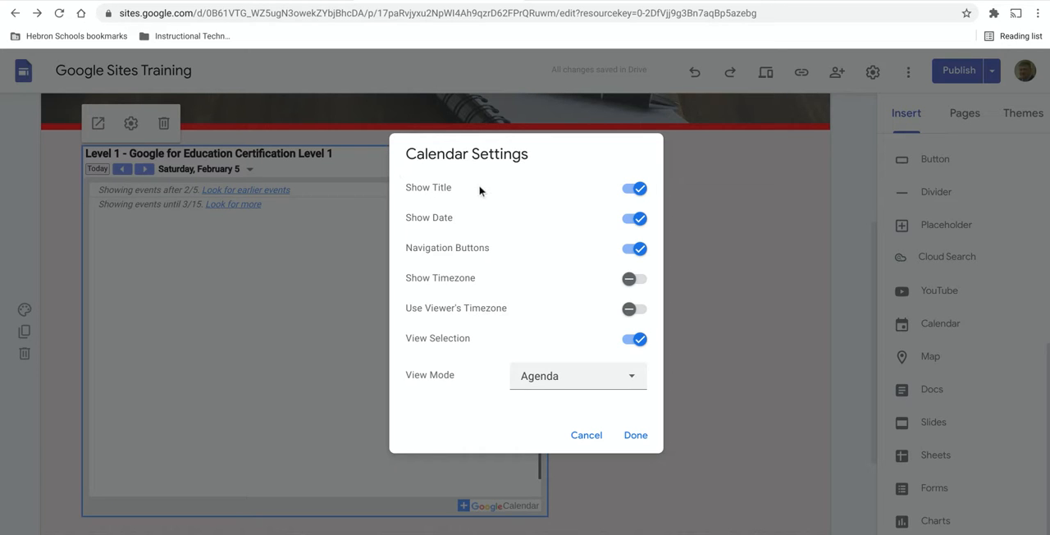
mouse_move(560, 241)
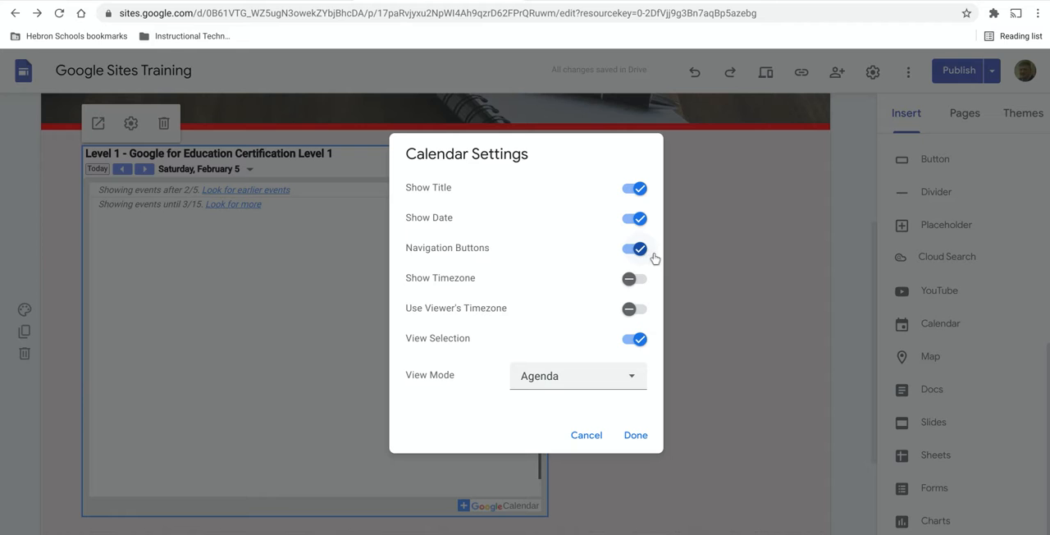
mouse_move(531, 308)
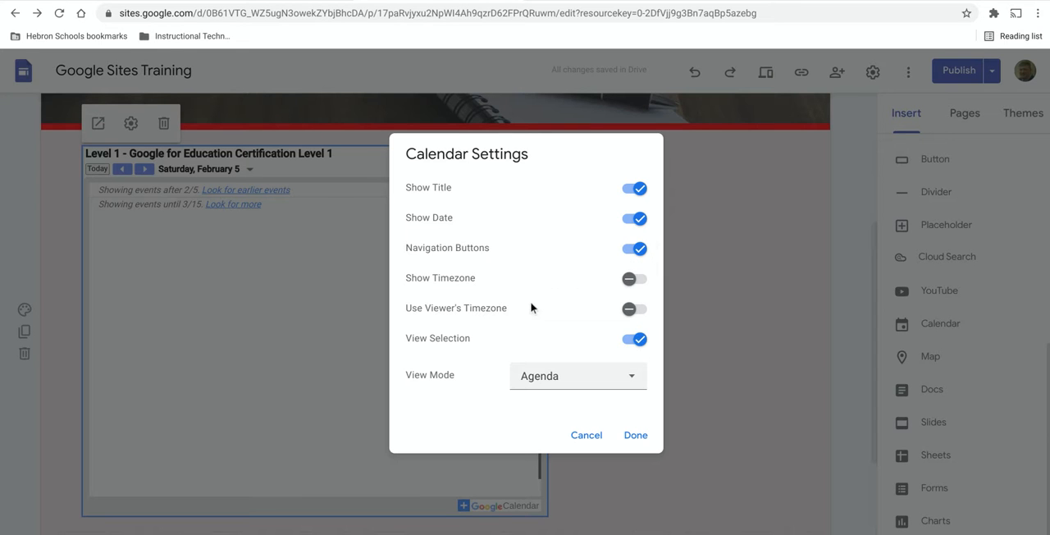
mouse_move(505, 363)
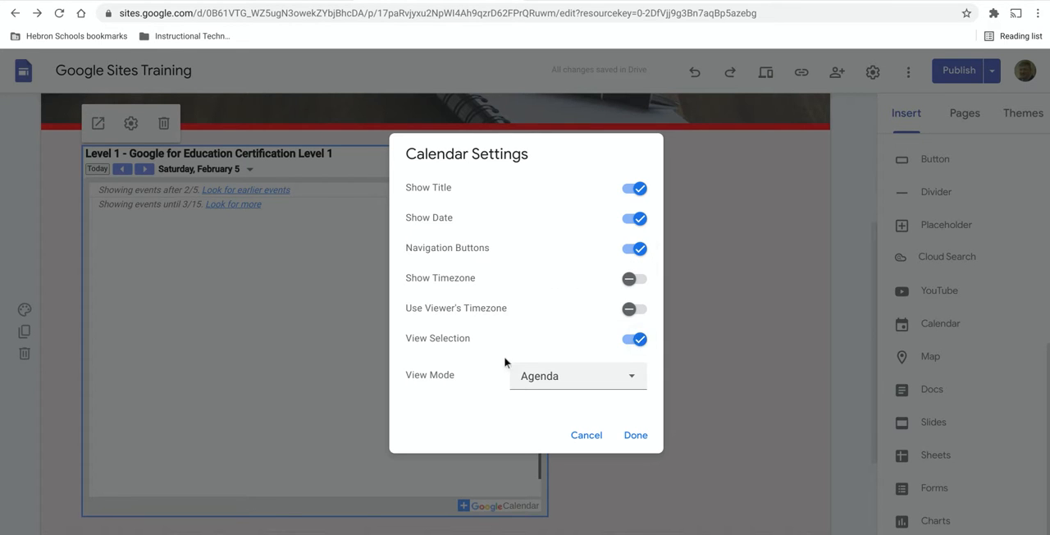
mouse_move(448, 385)
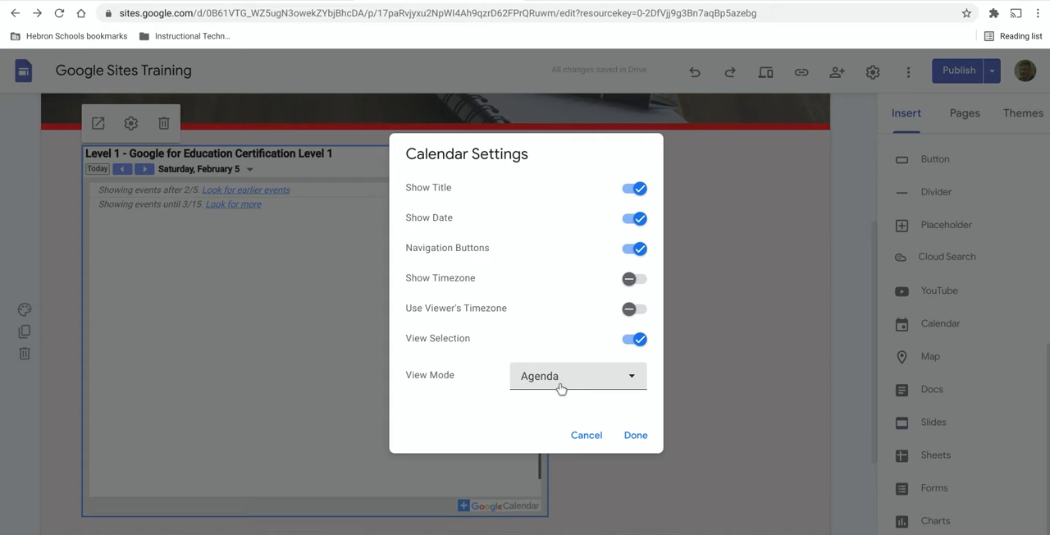
click(577, 375)
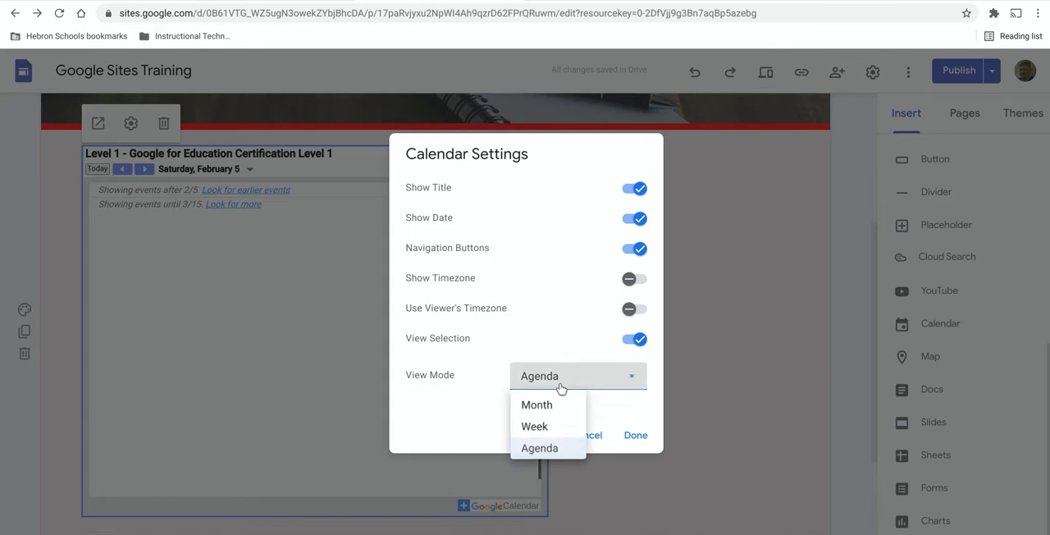
mouse_move(534, 425)
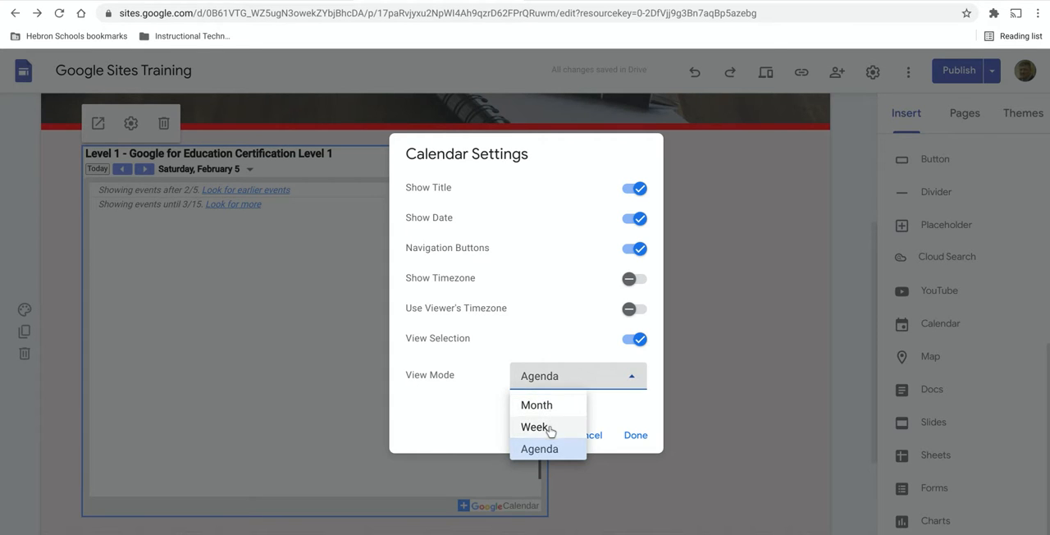
mouse_move(535, 404)
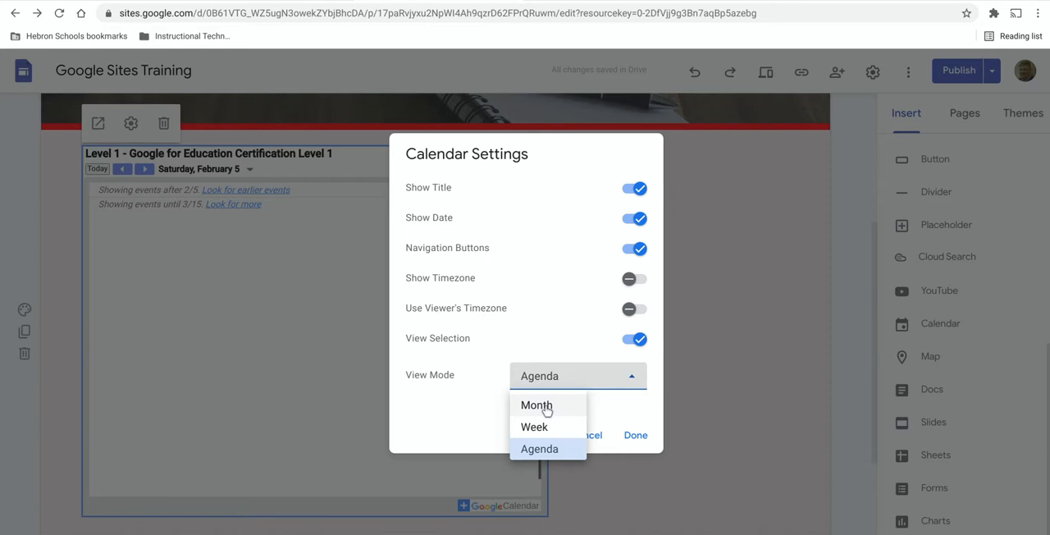
click(536, 405)
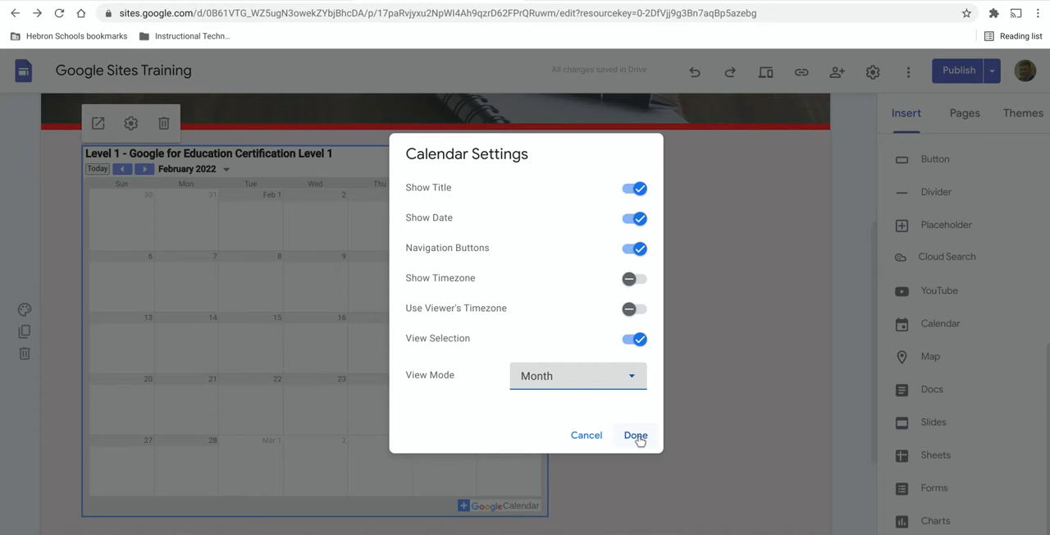
click(635, 435)
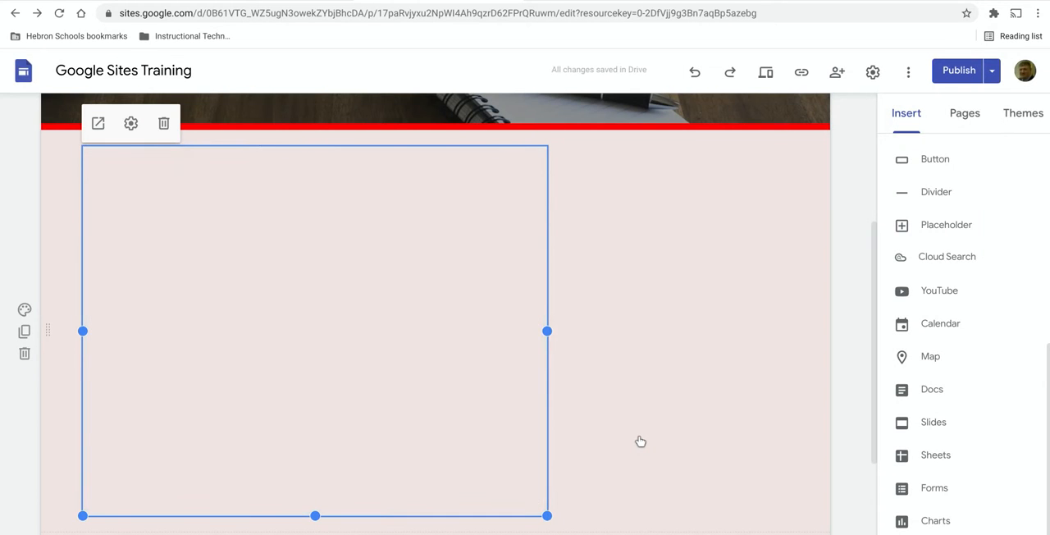
Step: Review changes, publish the site, and view the live page with the Month calendar
click(940, 324)
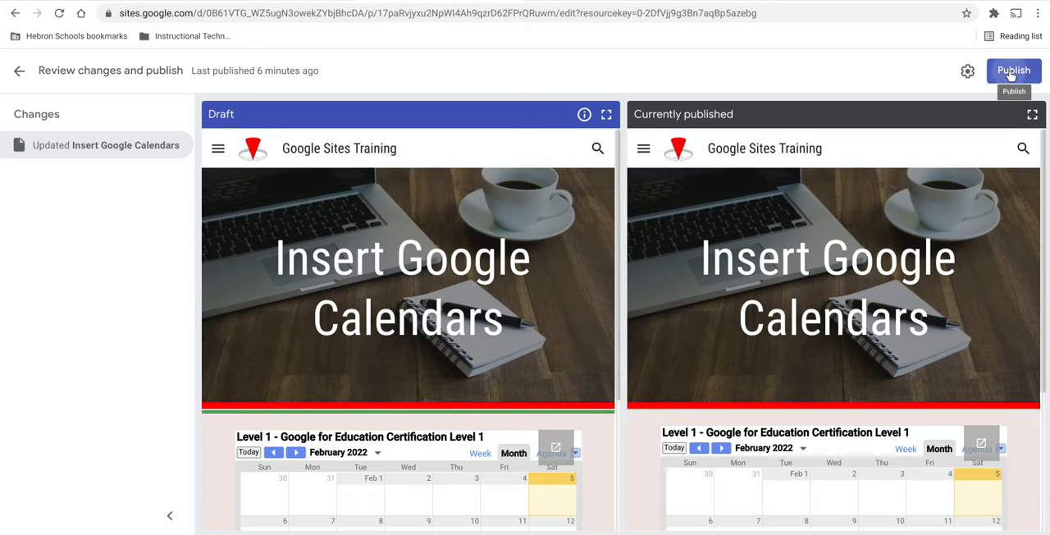
click(1014, 71)
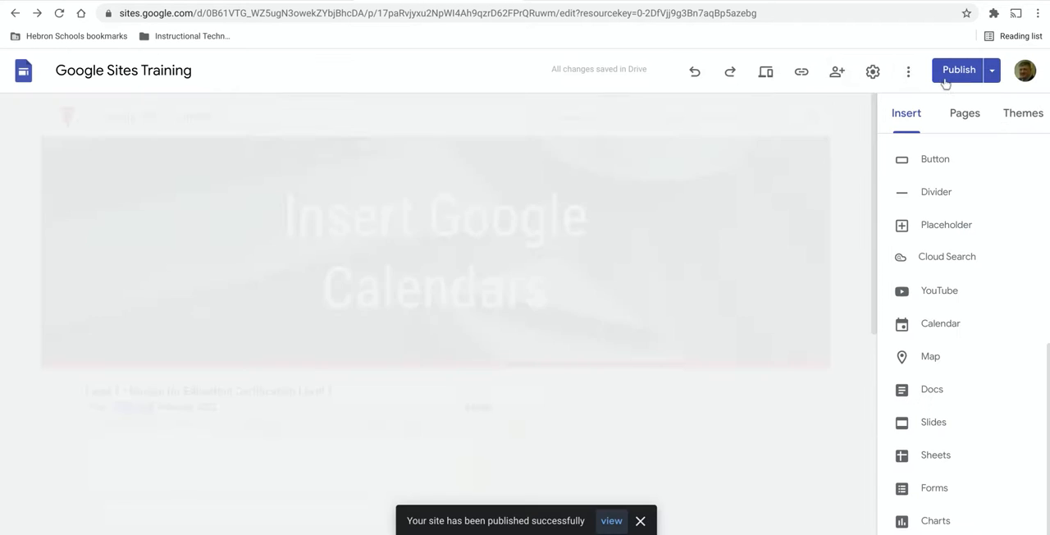
click(764, 72)
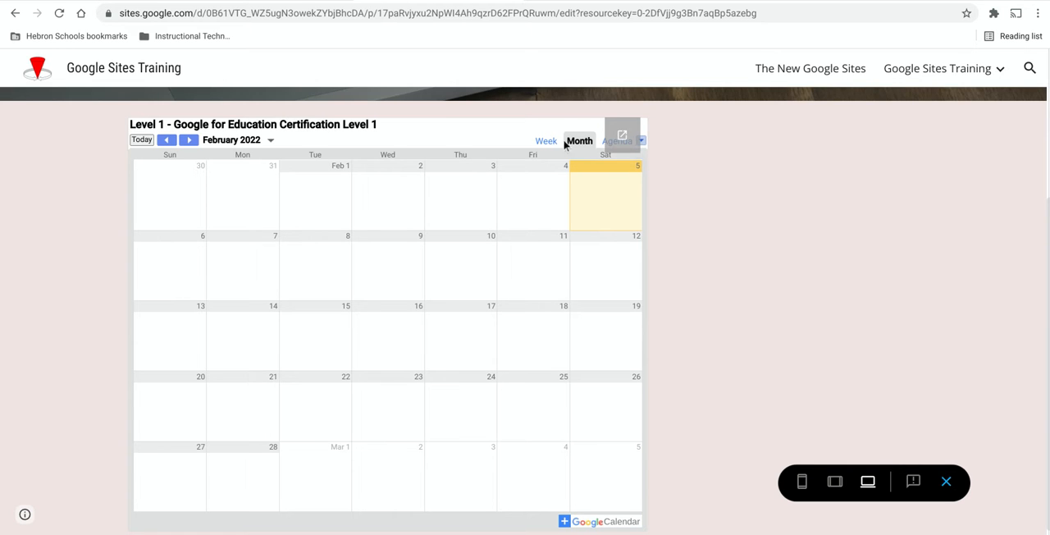
mouse_move(546, 140)
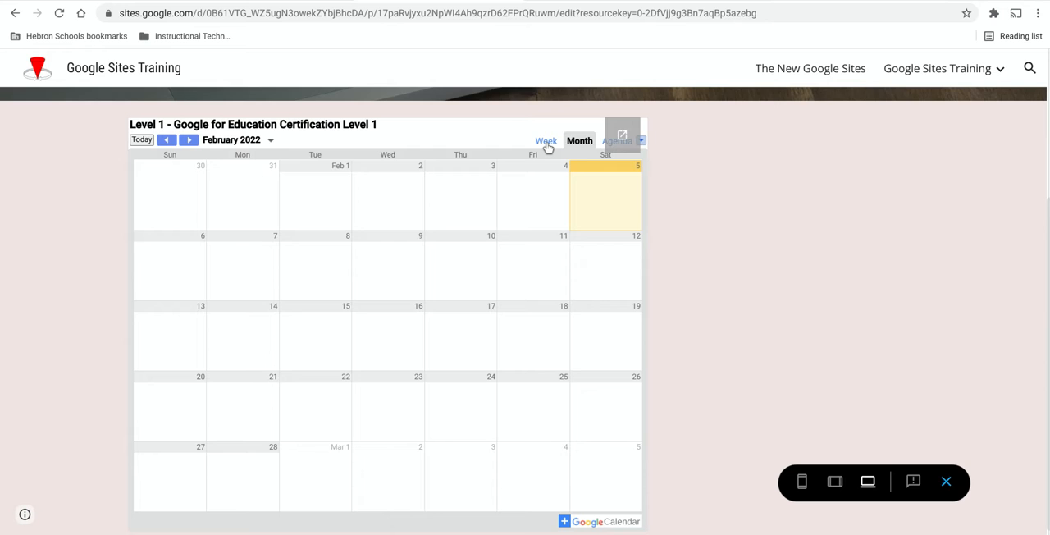
click(546, 140)
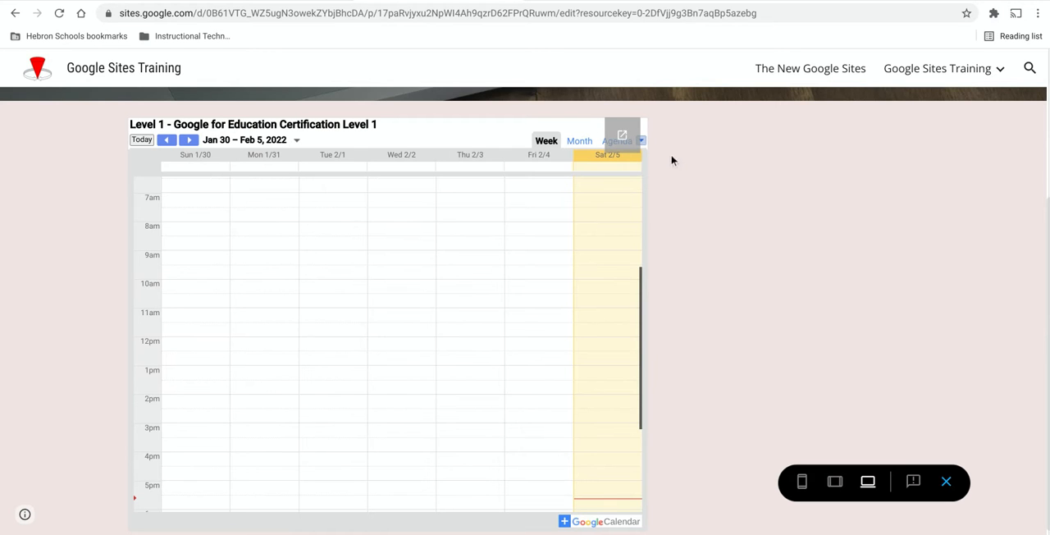
mouse_move(736, 186)
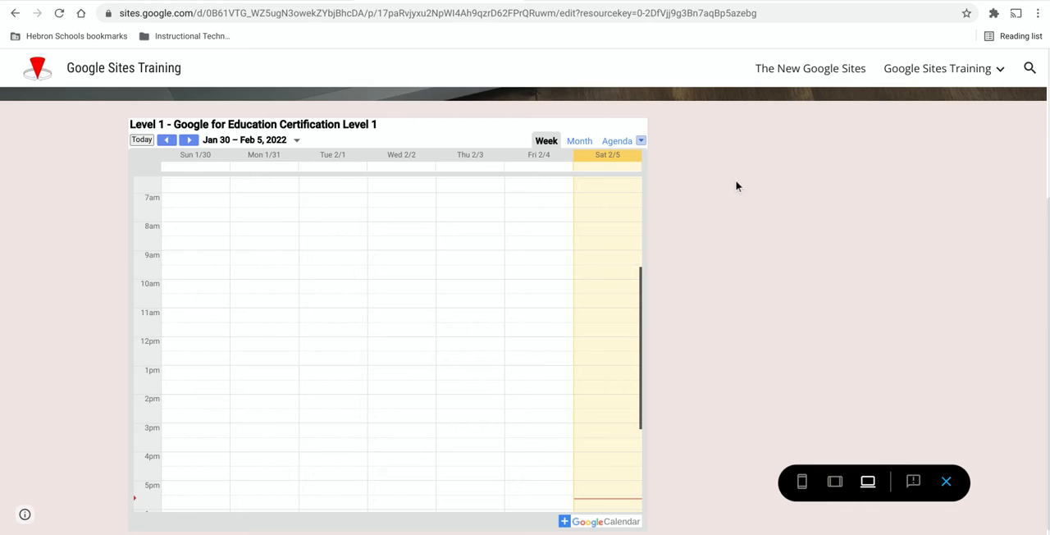
mouse_move(669, 161)
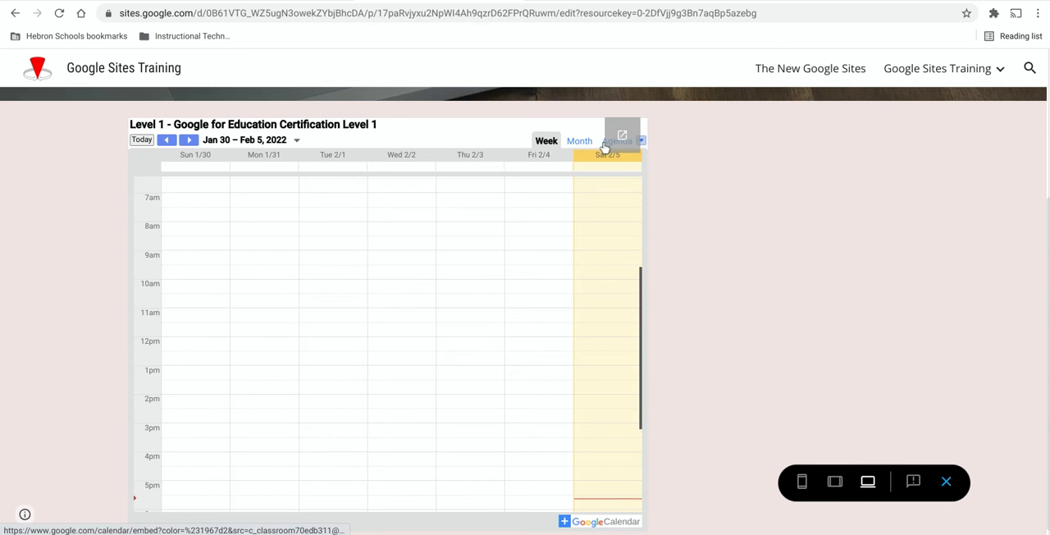
click(614, 140)
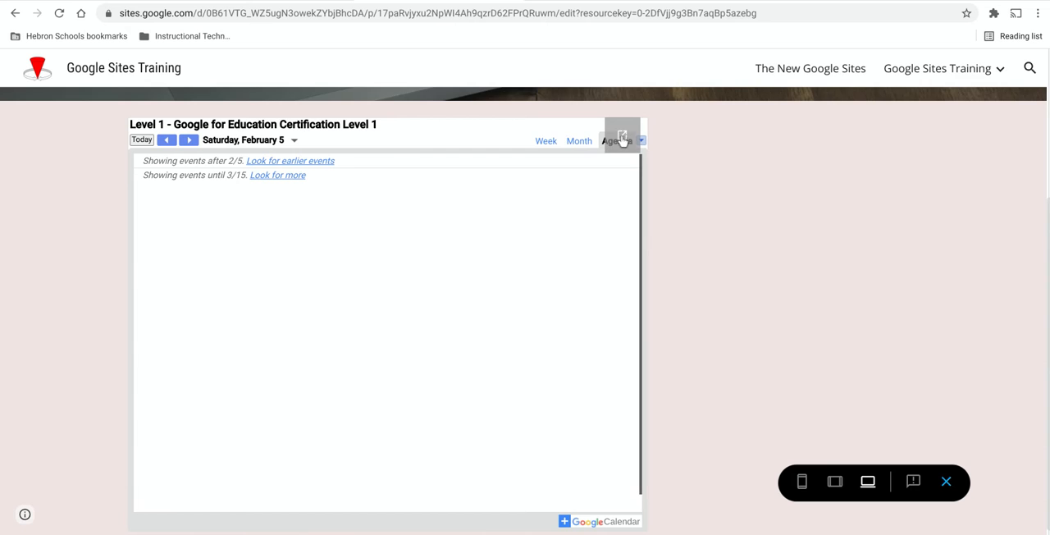
click(622, 135)
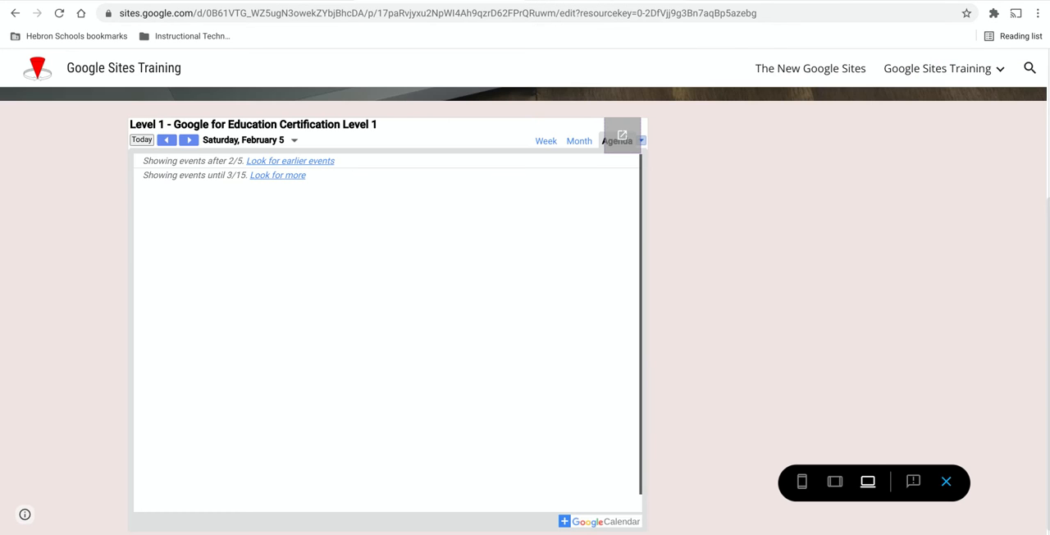
mouse_move(406, 199)
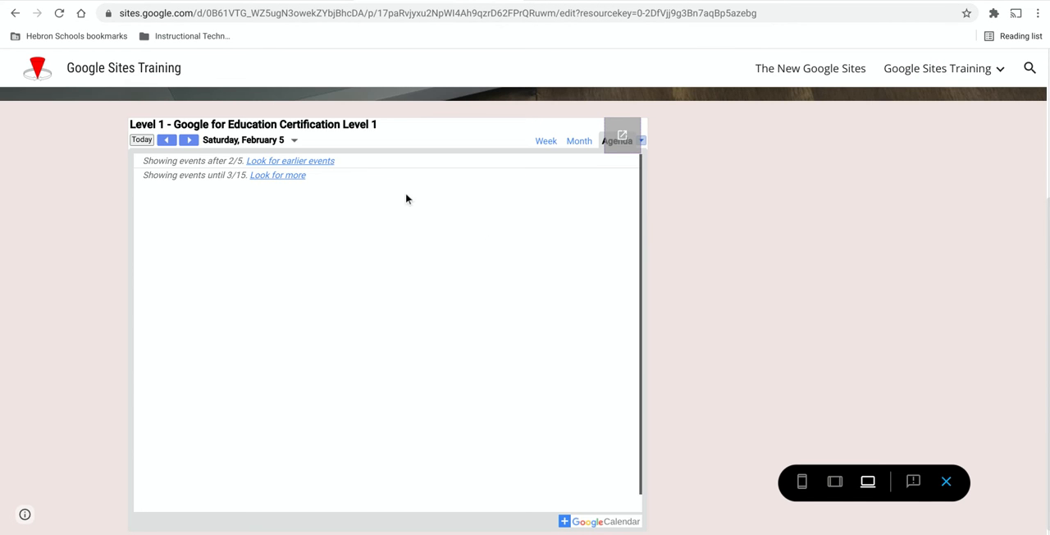
click(579, 140)
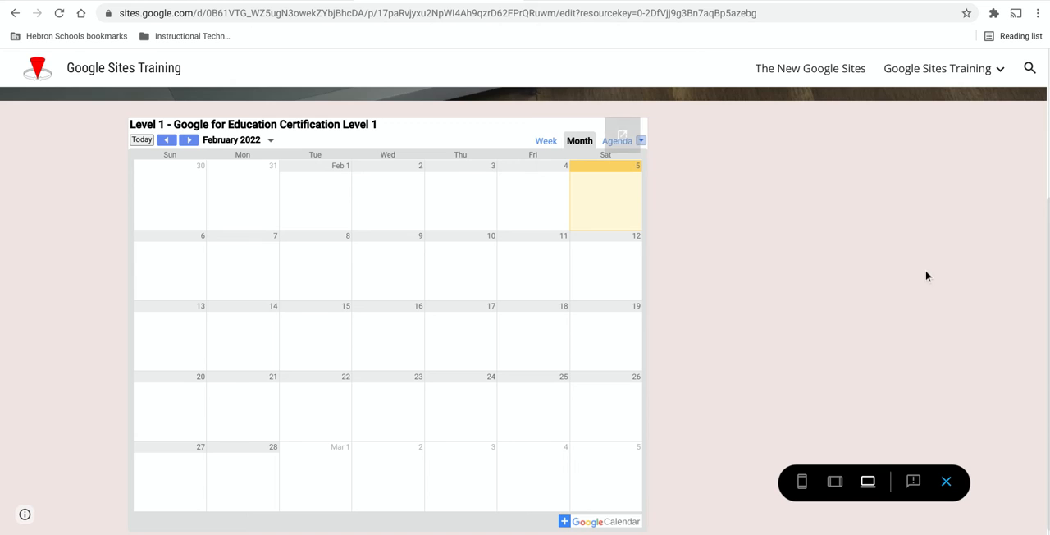